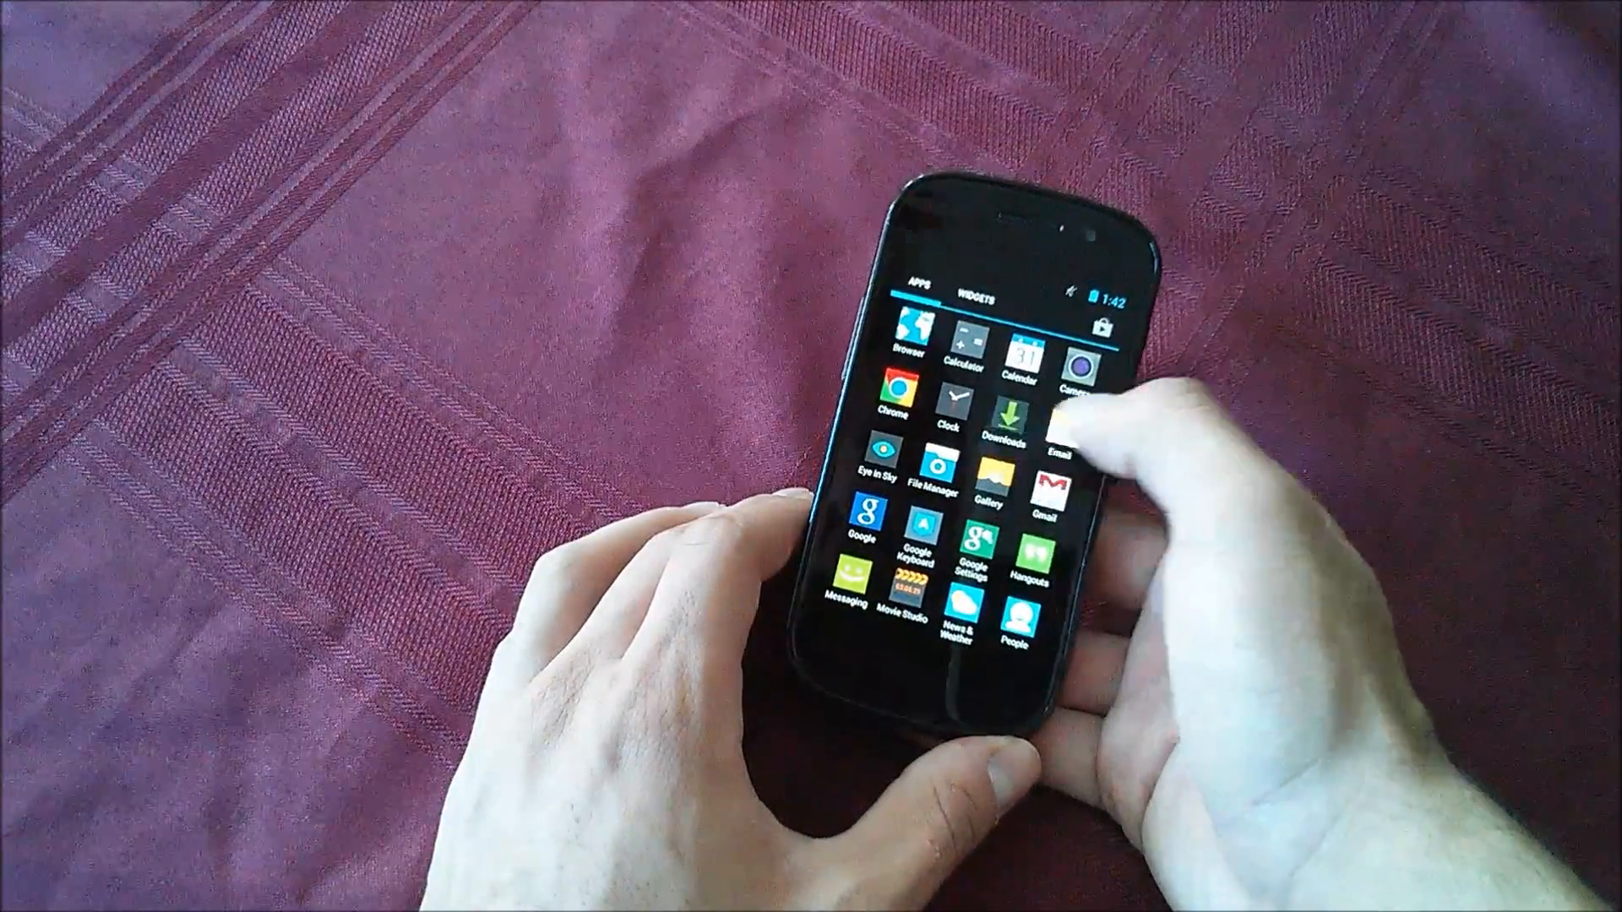
# Step: Launch ROM Manager from the second page of the app drawer
pyautogui.click(1003, 412)
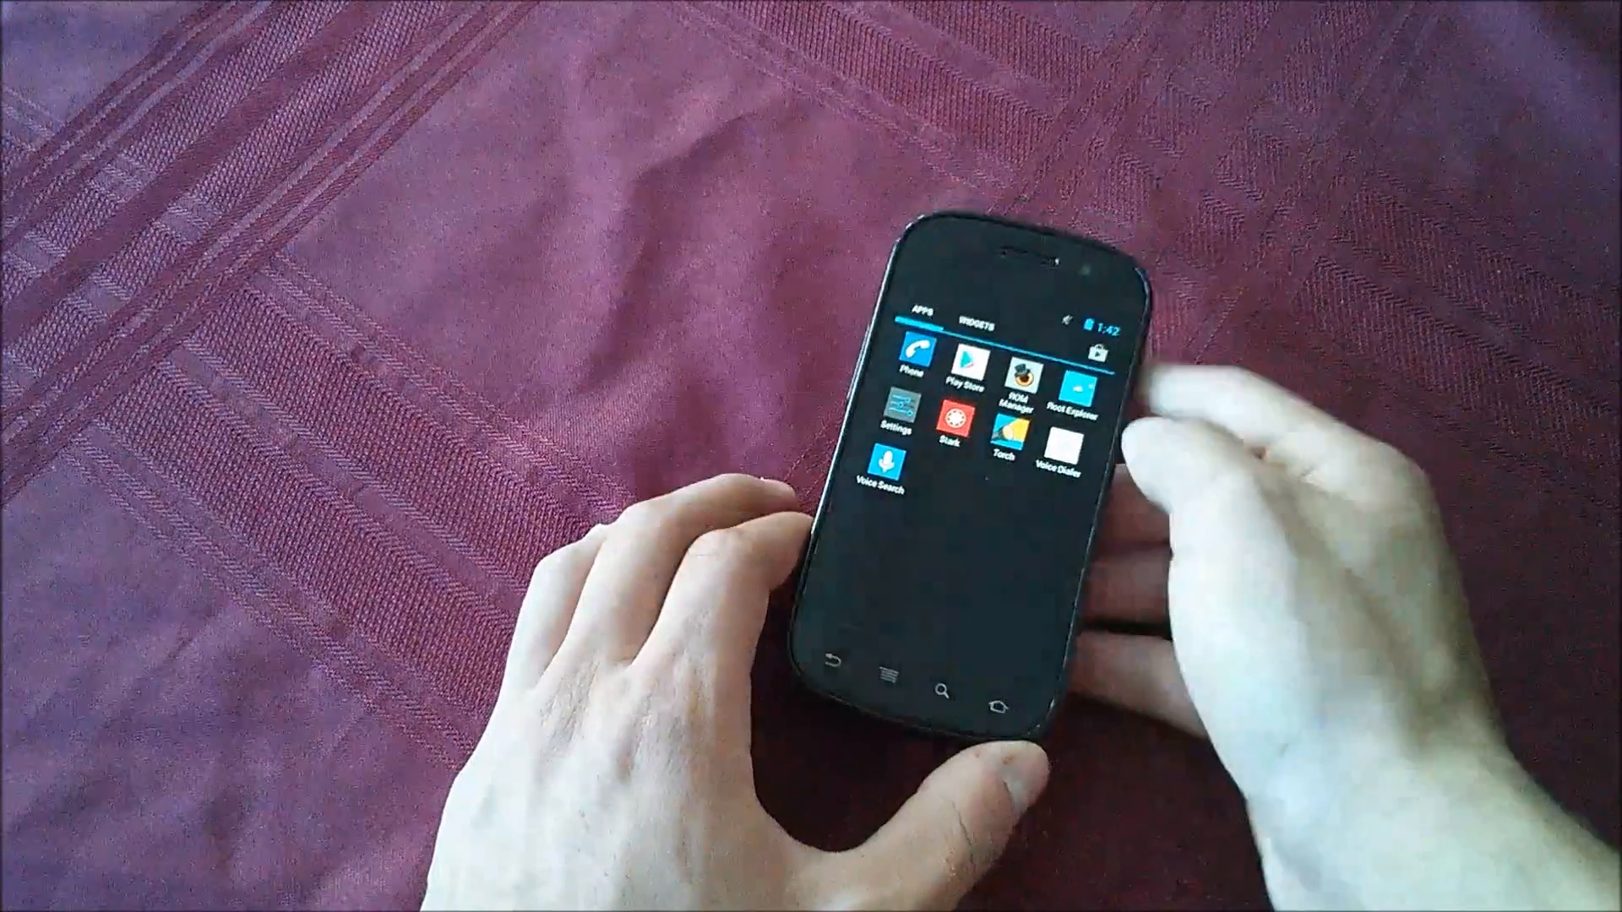
pyautogui.click(1026, 394)
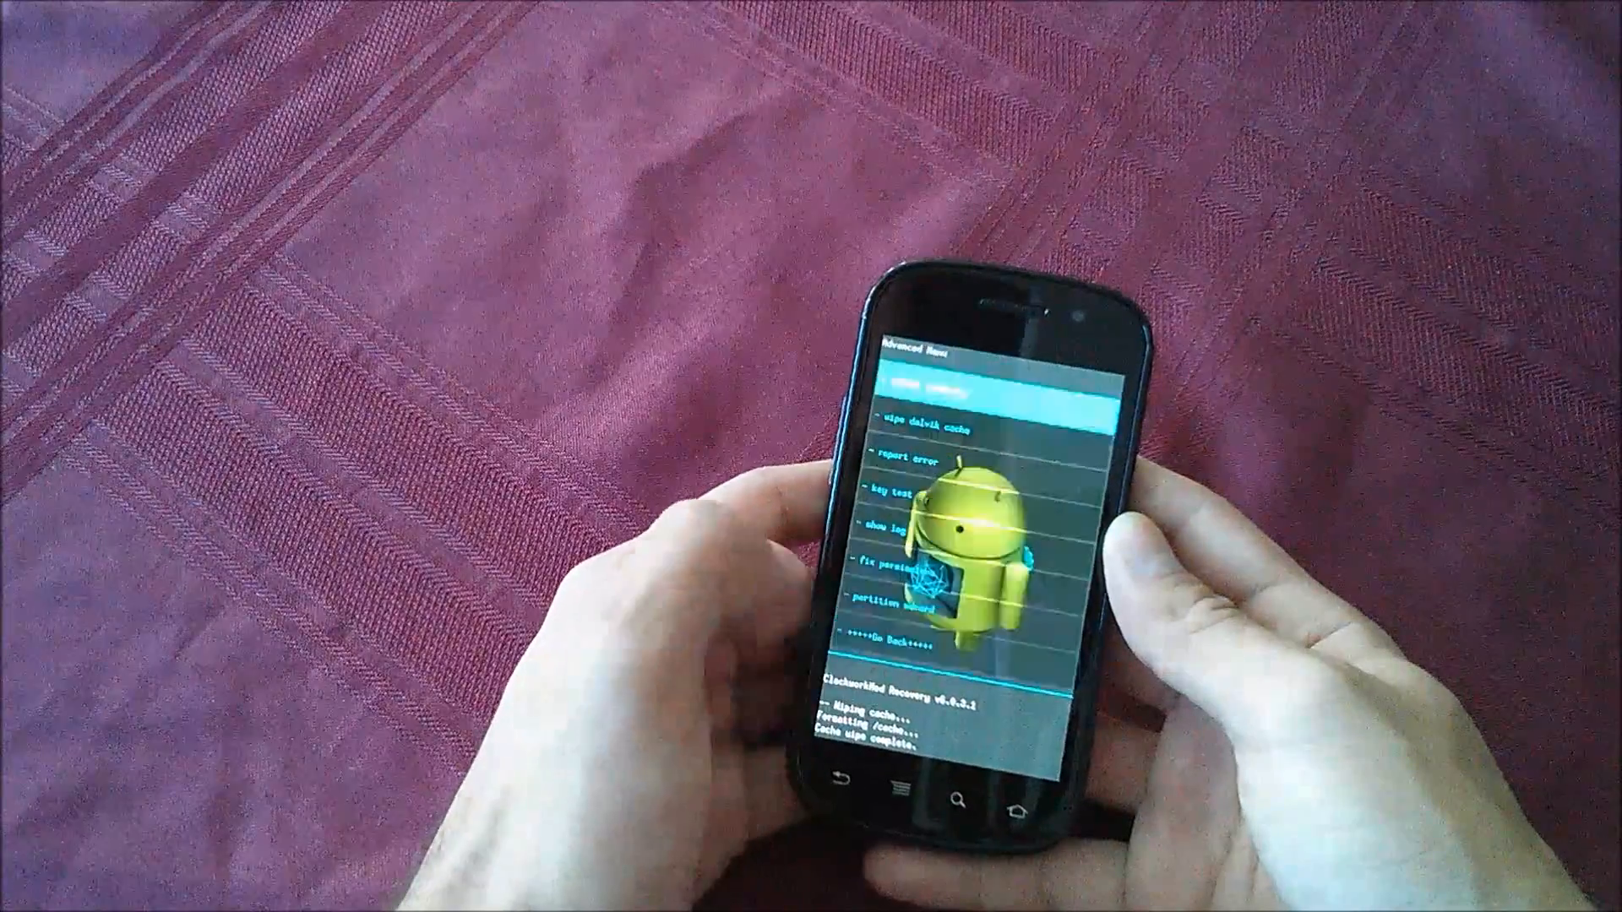
# Step: Choose wipe dalvik cache under Advanced, reaching its confirmation prompt
pyautogui.click(941, 409)
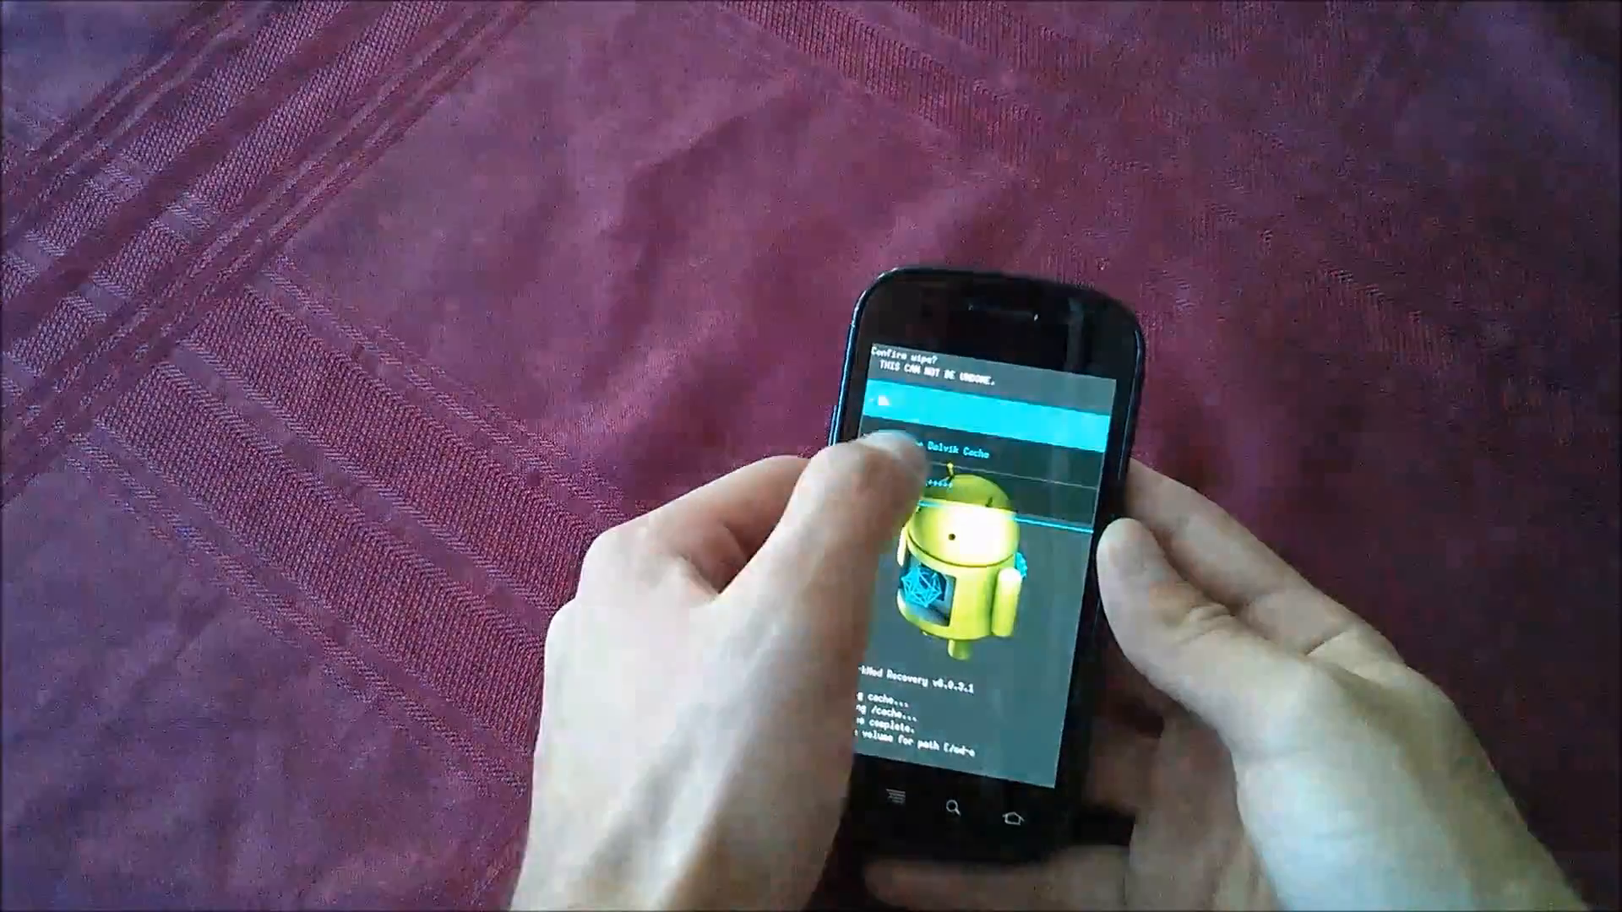